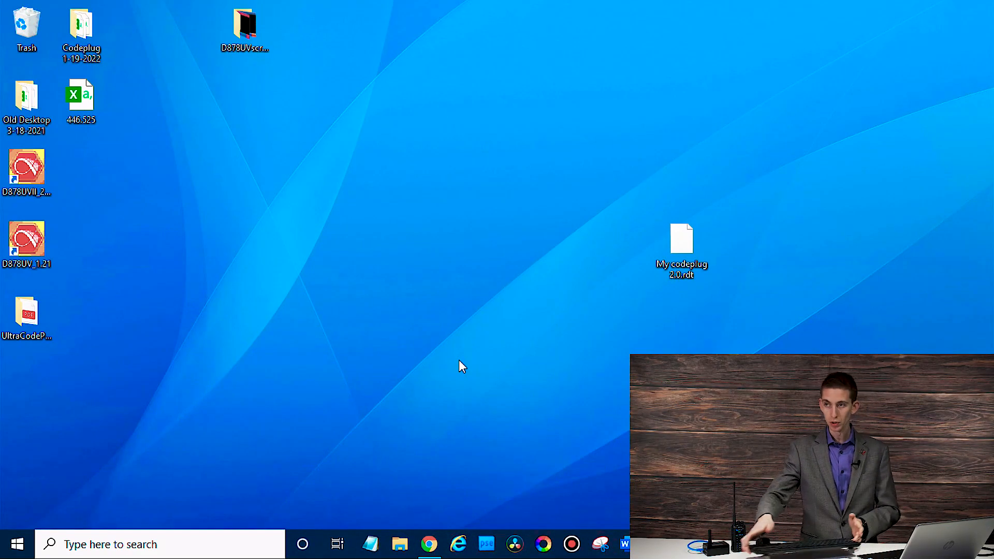
mouse_move(502, 379)
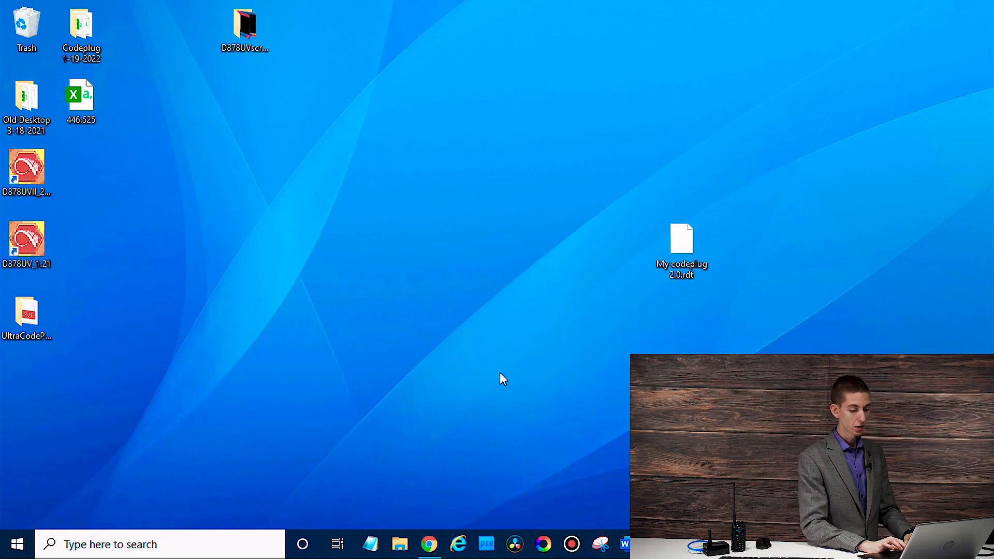
Launch the D878UVII CPS and bring up the Tool menu's import and export options.
double_click(681, 235)
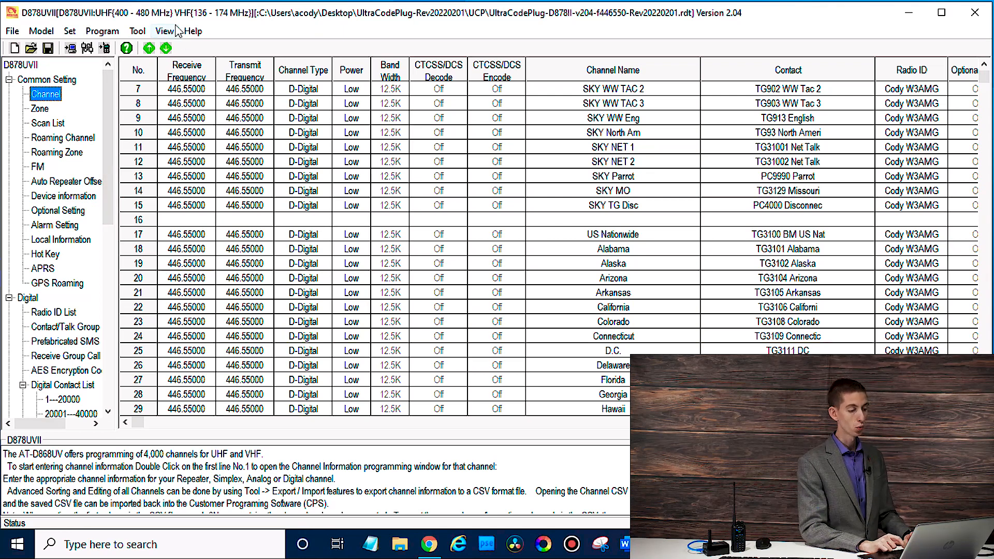
mouse_move(178, 220)
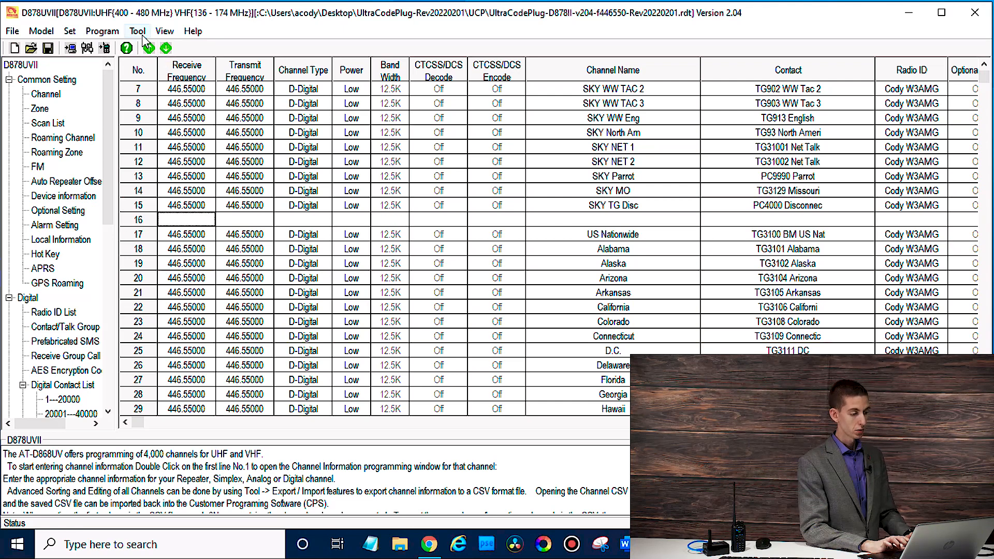
click(137, 31)
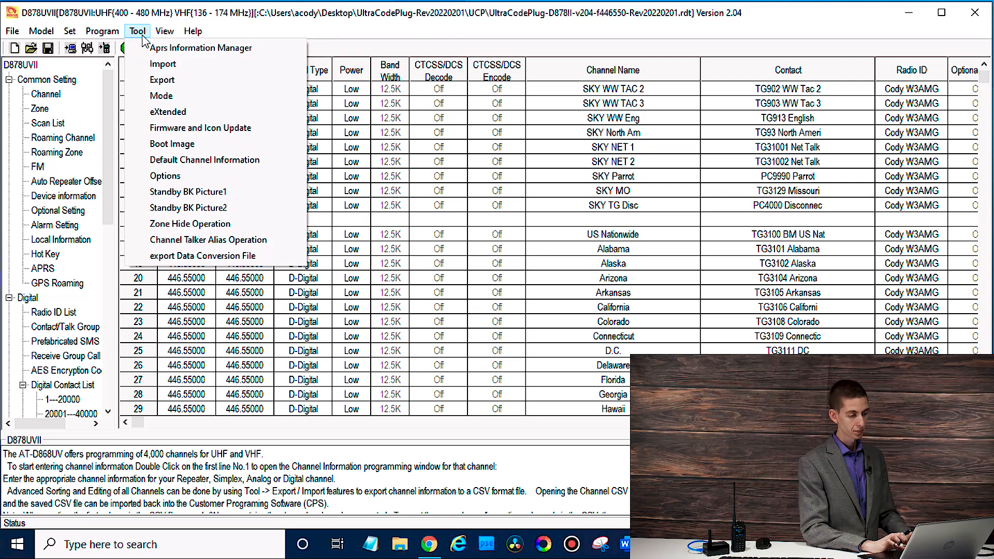
mouse_move(162, 79)
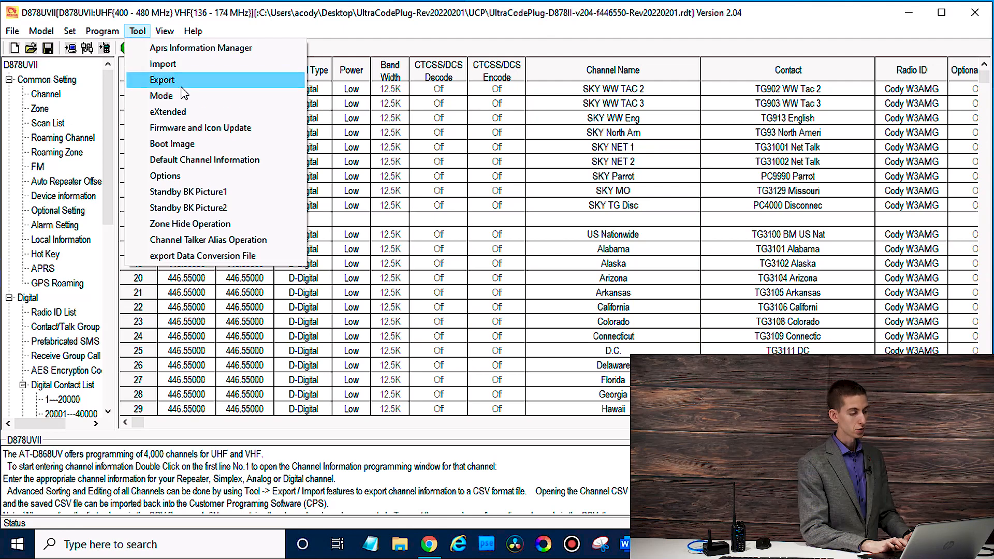
Start a channel export and choose the Desktop as the save location.
click(162, 80)
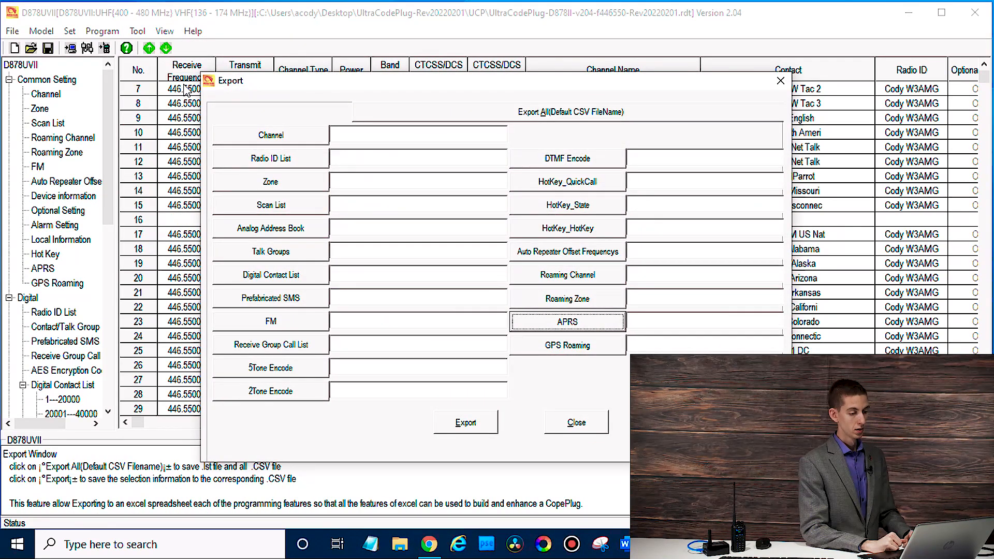
mouse_move(300, 157)
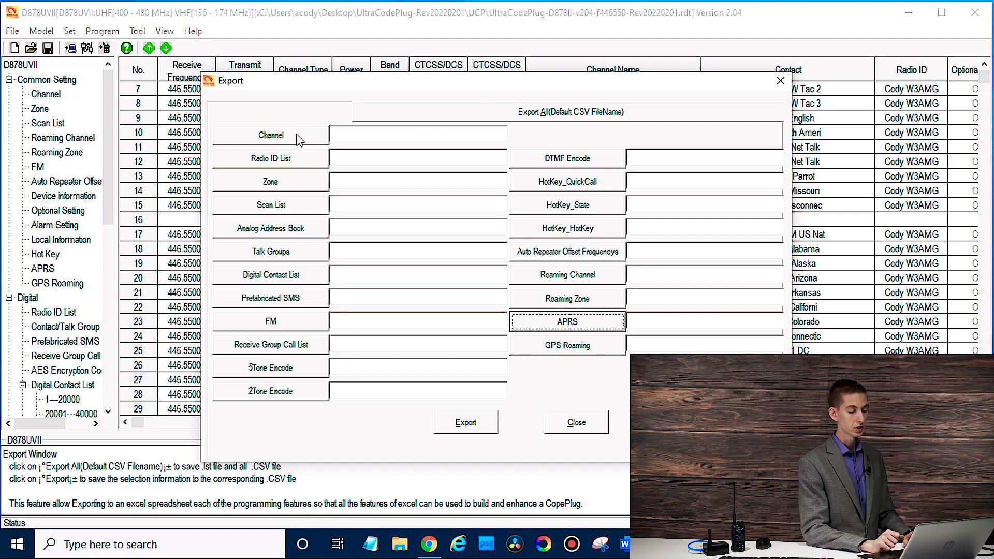
click(270, 135)
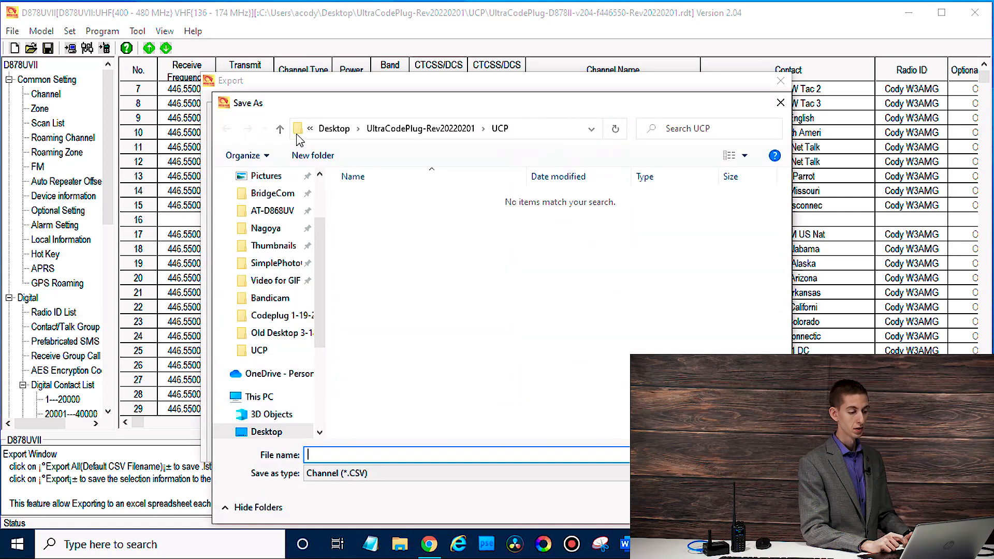
click(267, 432)
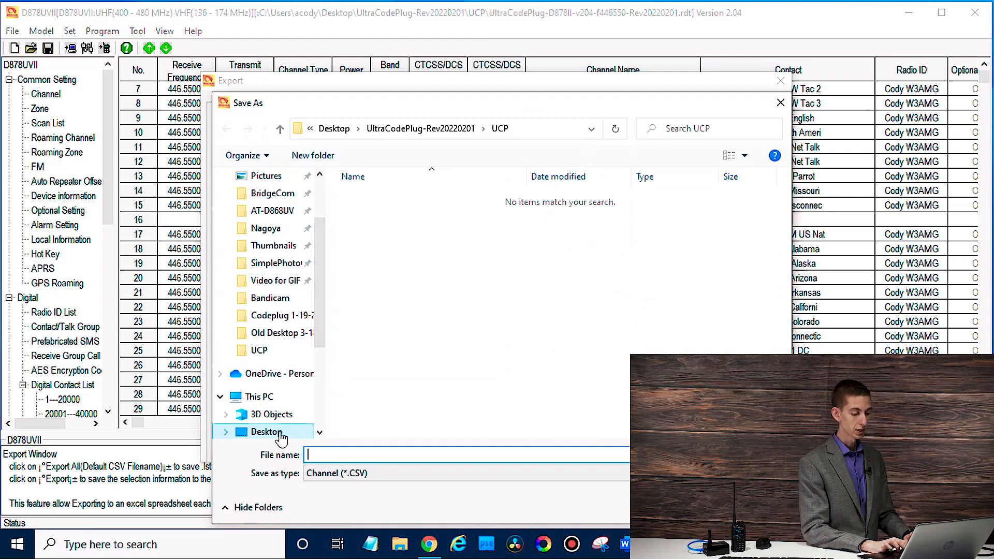
click(263, 432)
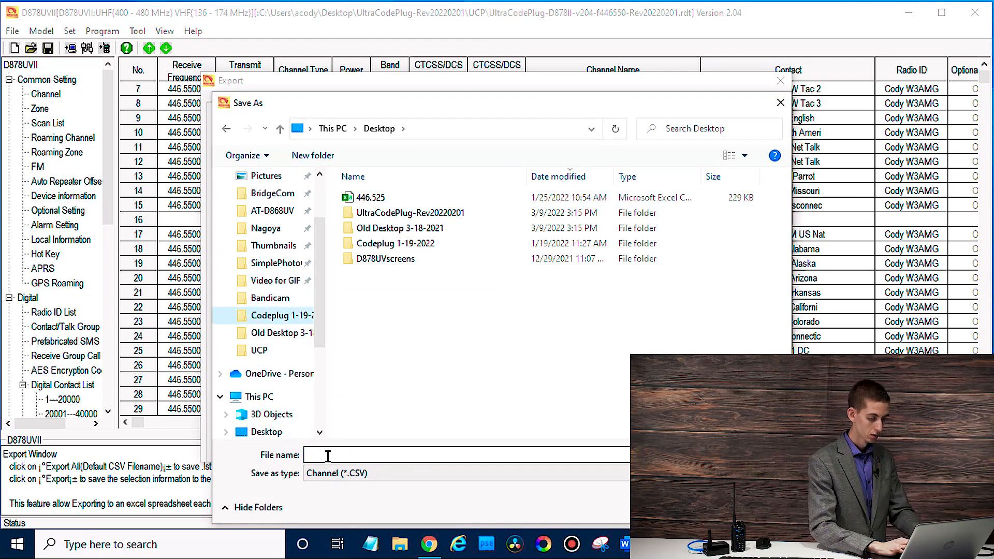
Name the file 'Channel list 3-10' and export the channel list.
double_click(271, 315)
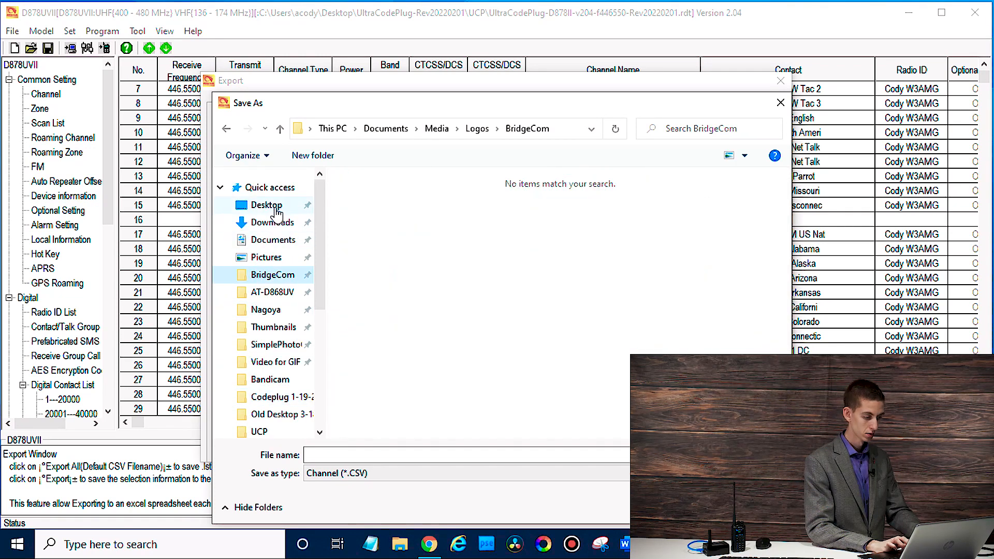
click(266, 205)
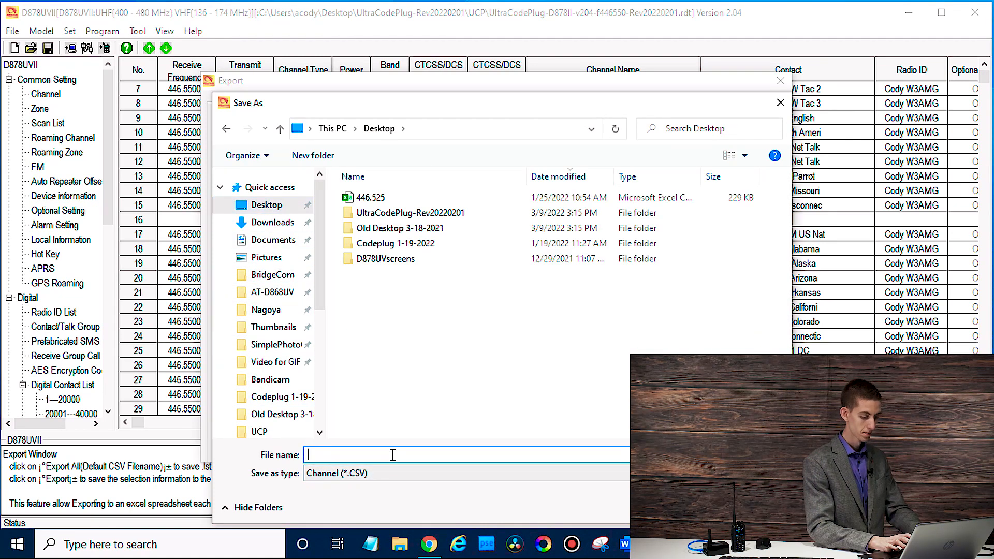
text(Channle l=)
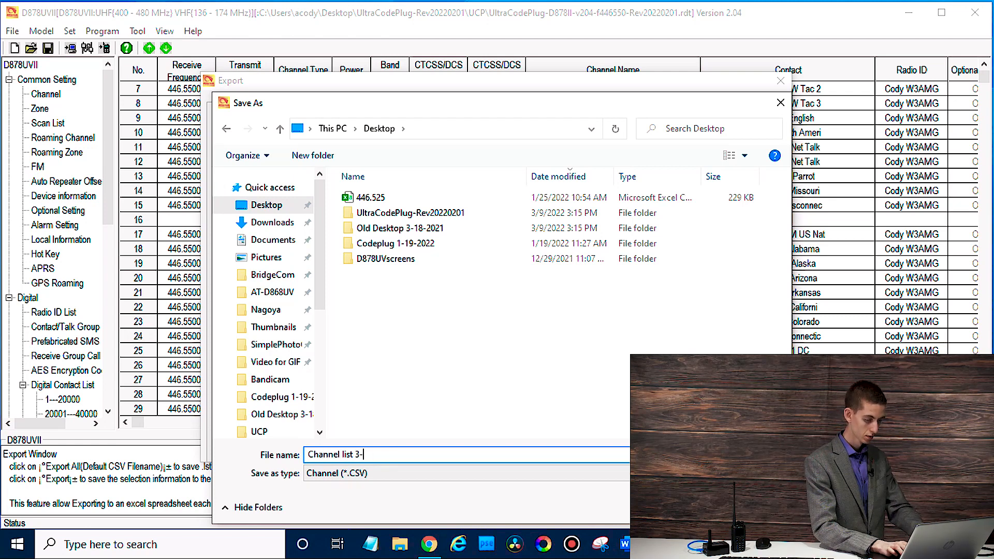
text(10)
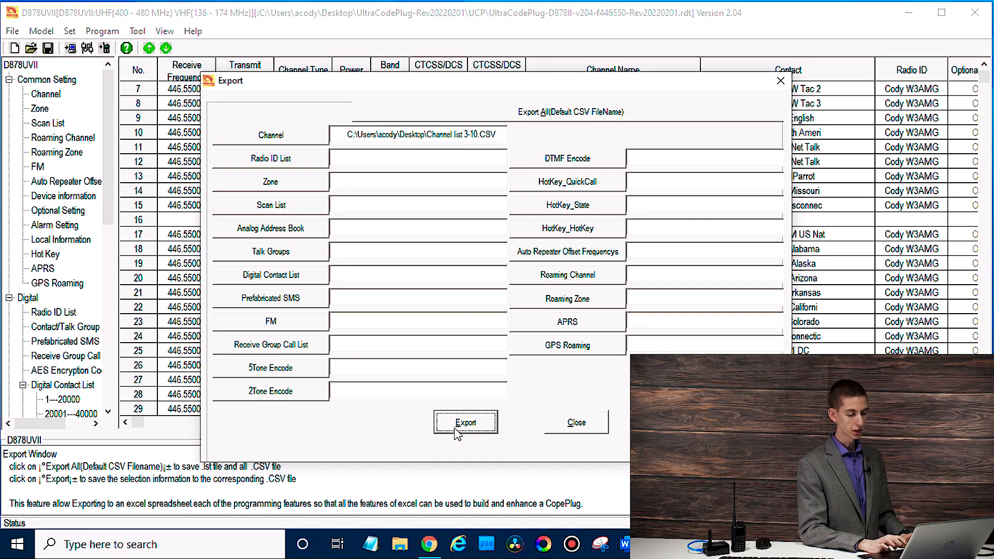
click(465, 421)
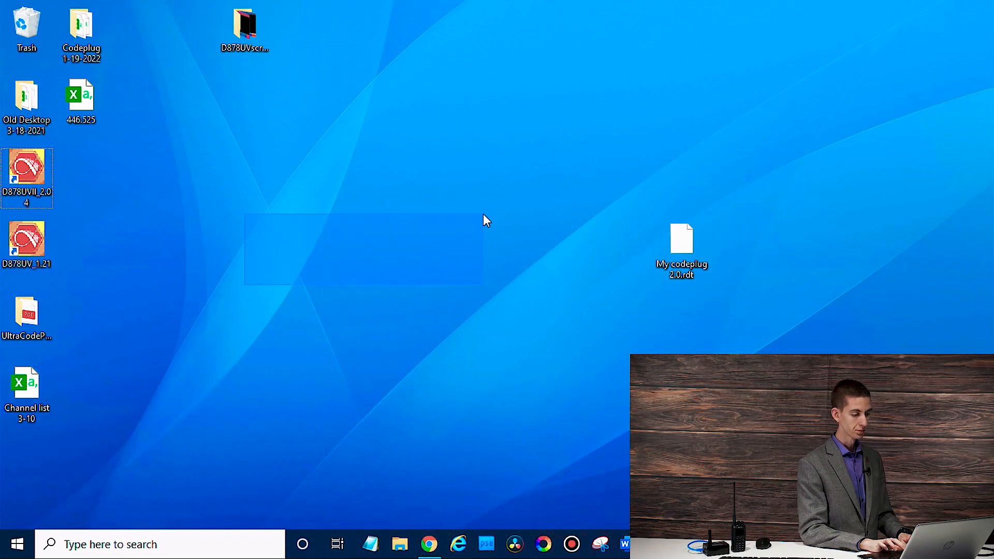
Open the 'Channel list 3-10' CSV from the desktop in a maximized Excel window.
drag(27, 390, 299, 320)
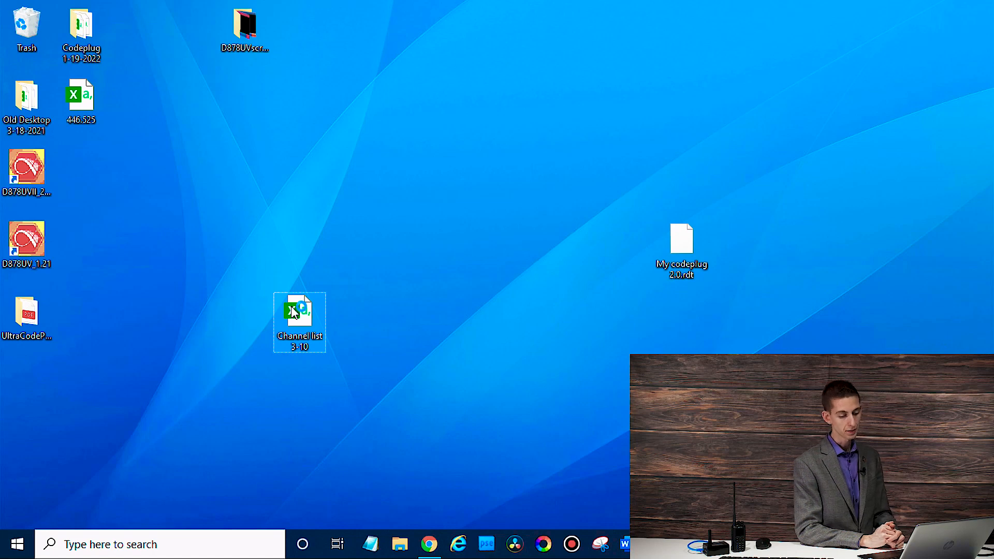
double_click(300, 314)
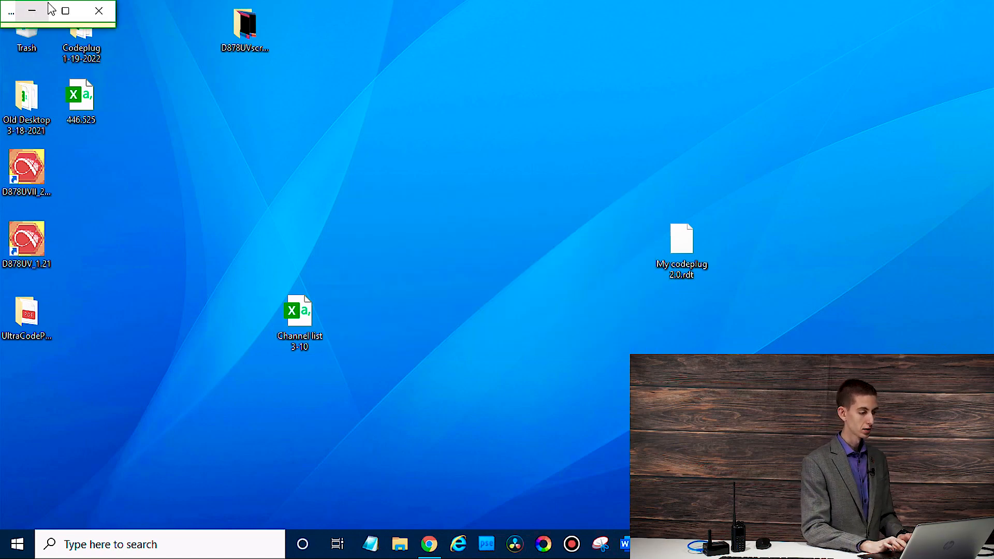
double_click(298, 311)
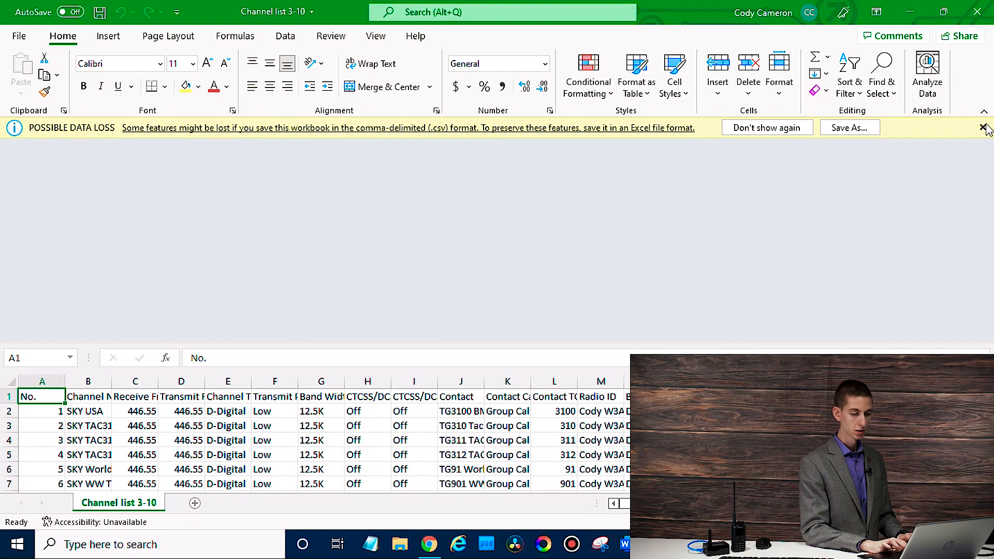
click(987, 127)
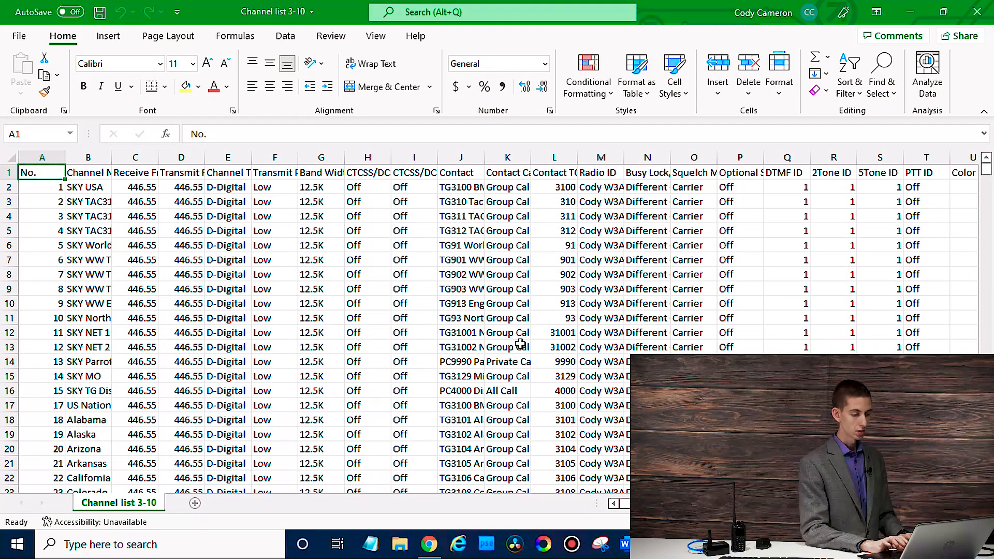
scroll(down, 3)
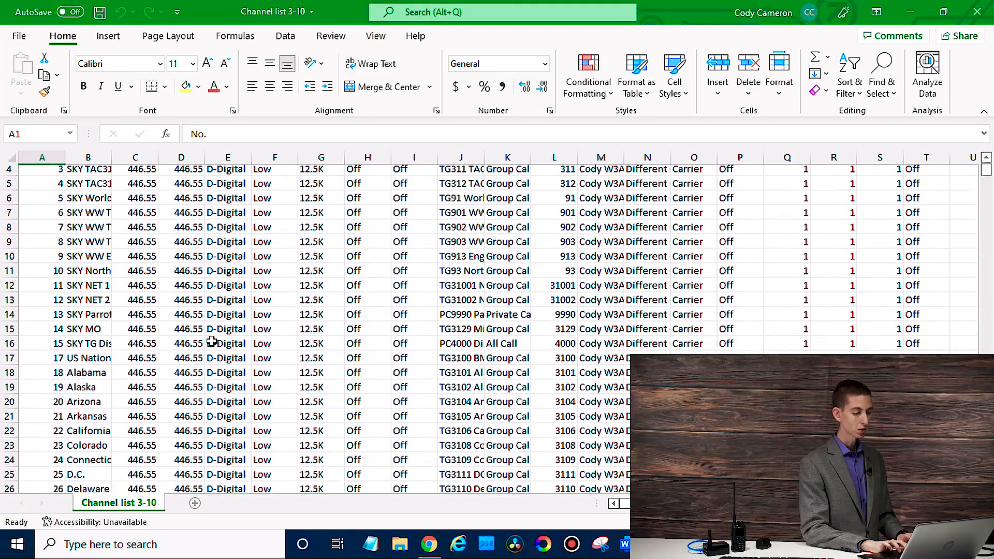
scroll(down, 3)
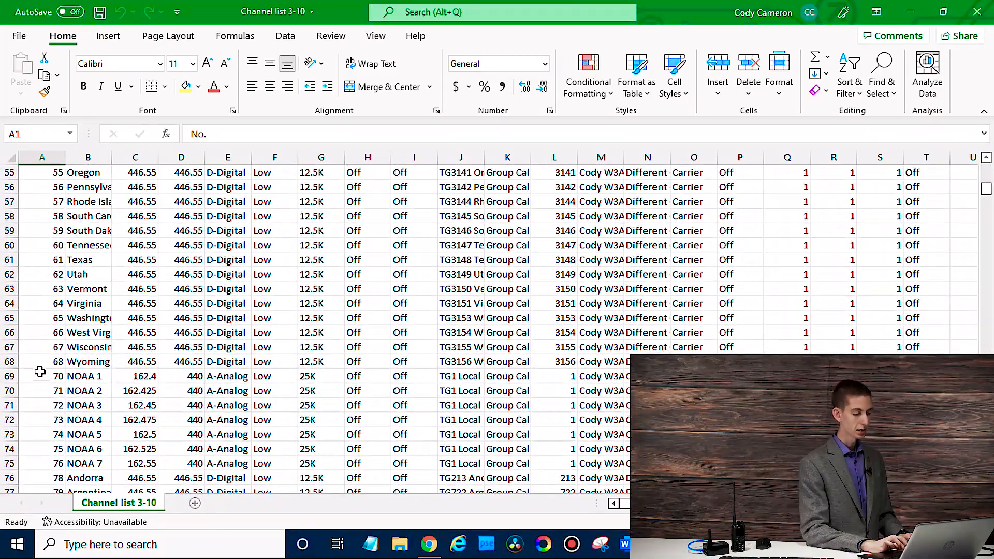
scroll(down, 3)
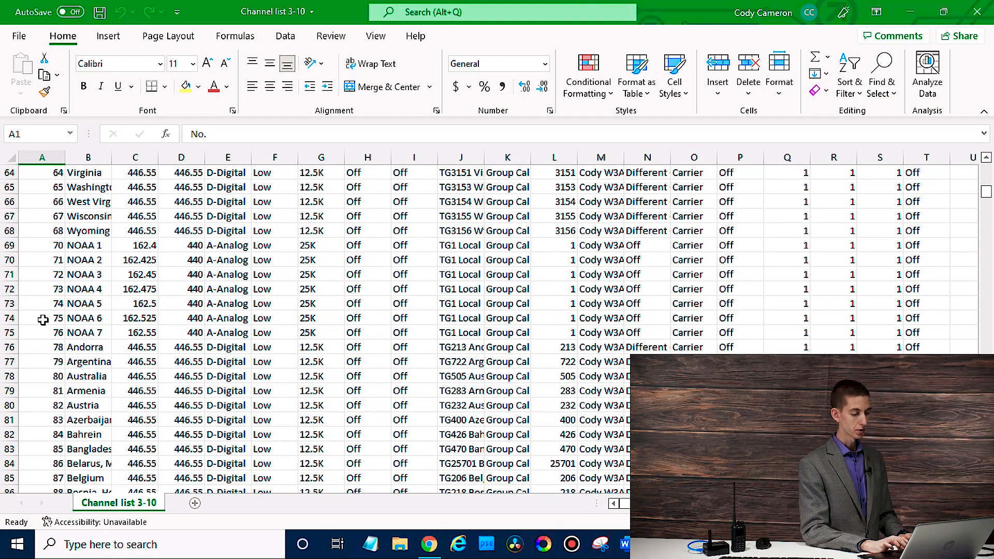
mouse_move(43, 342)
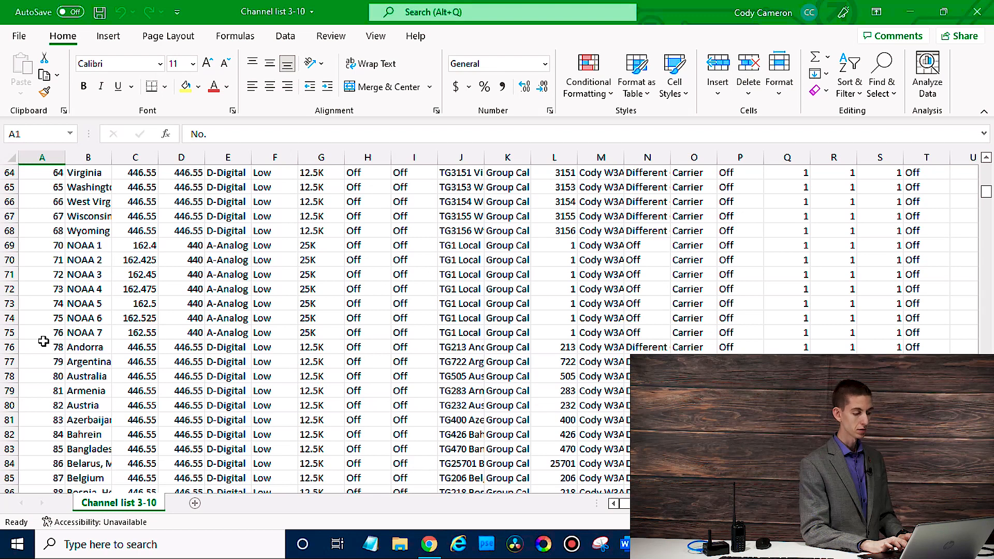
mouse_move(46, 336)
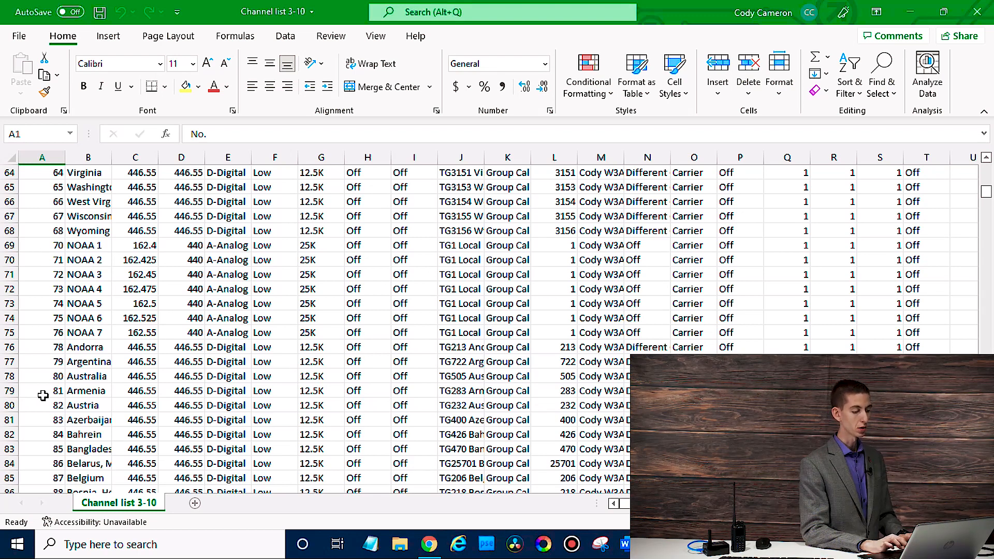
scroll(down, 3)
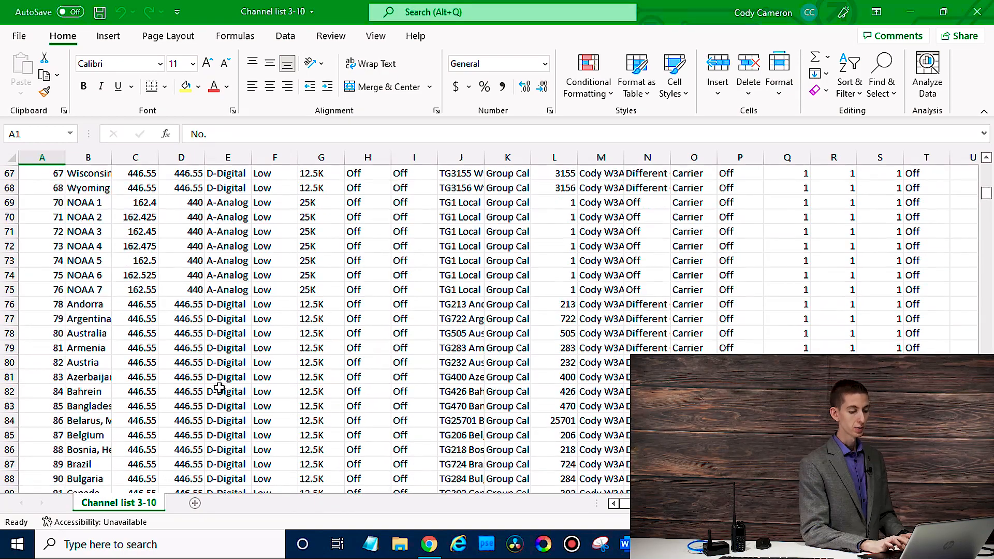
scroll(down, 3)
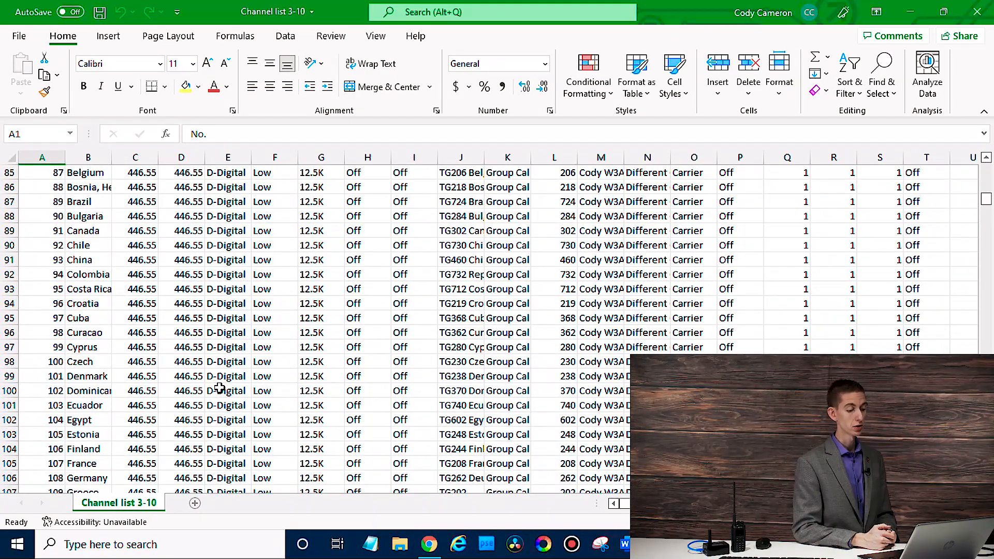
scroll(down, 3)
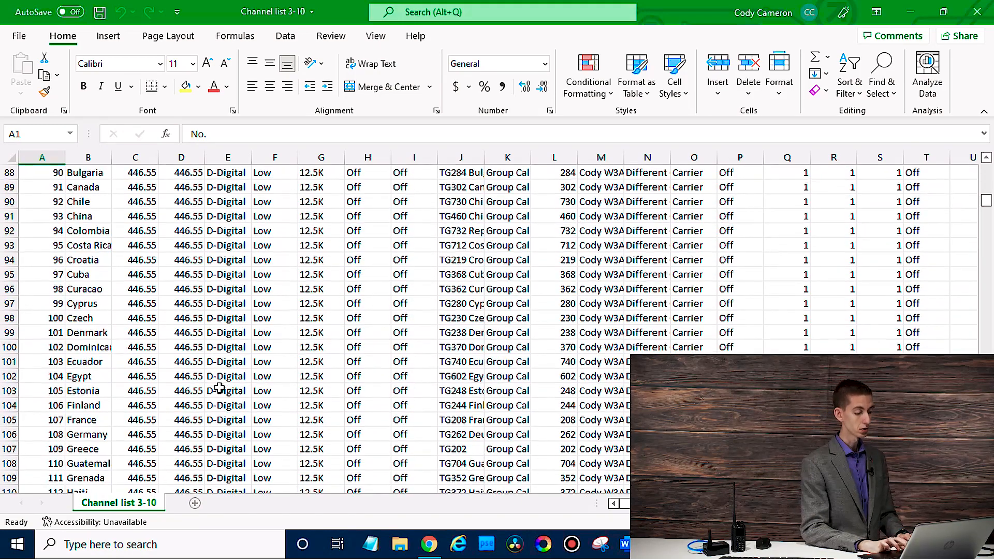
scroll(down, 3)
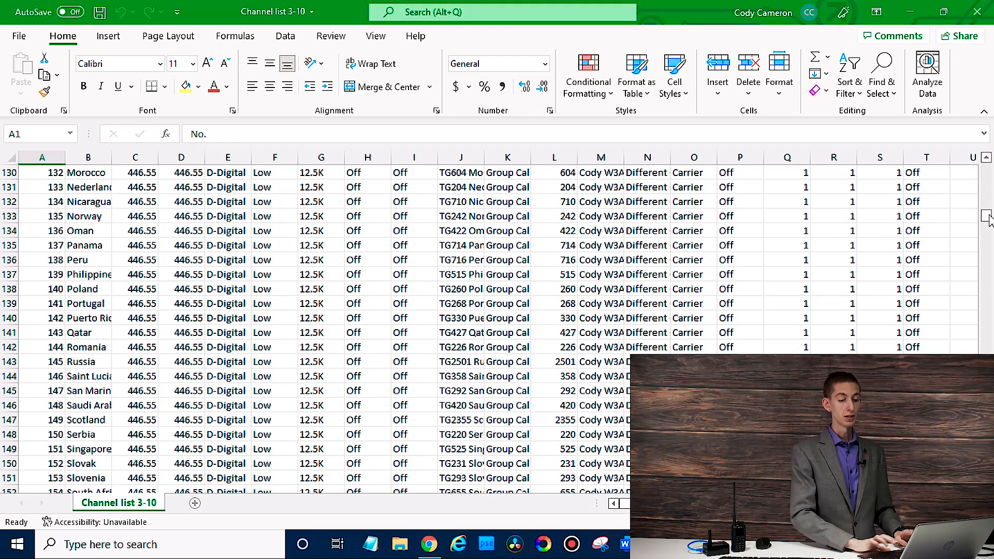
scroll(down, 3)
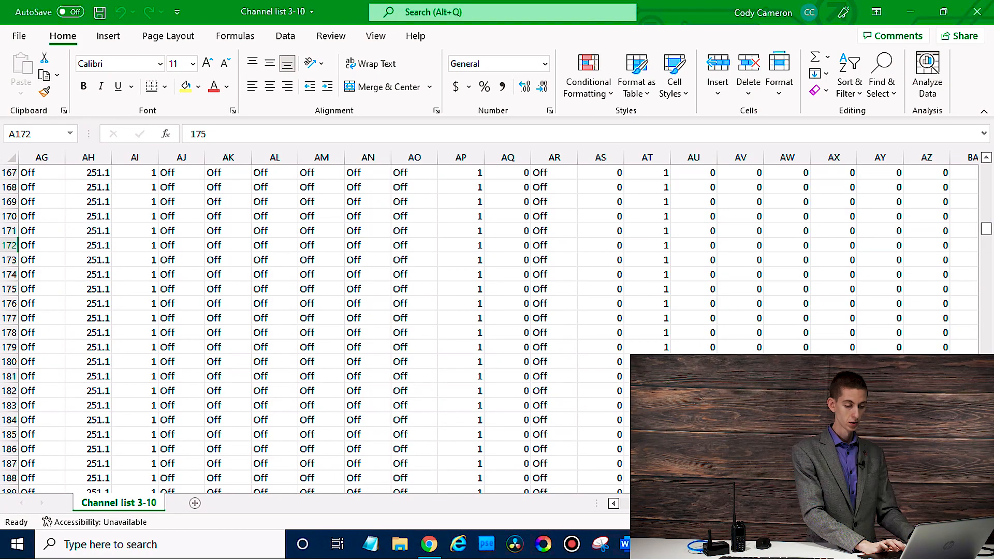
Scroll through the channel spreadsheet and click the row area to select rows 172–189.
scroll(down, 3)
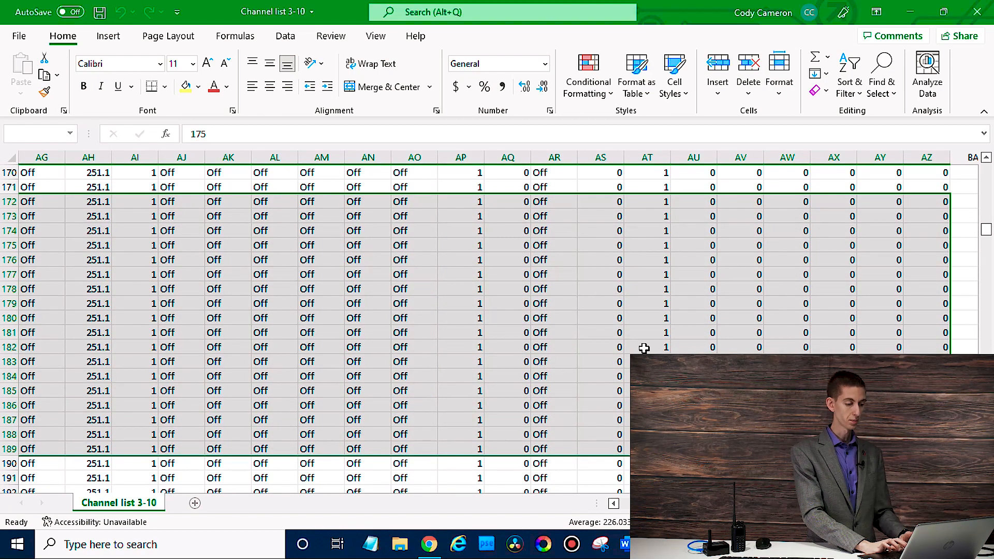
scroll(left, 3)
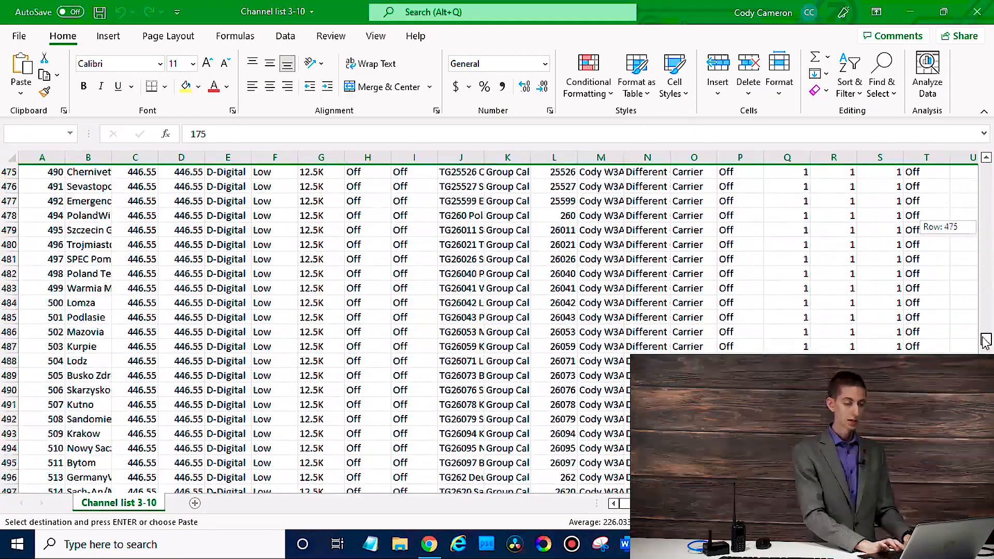
scroll(down, 3)
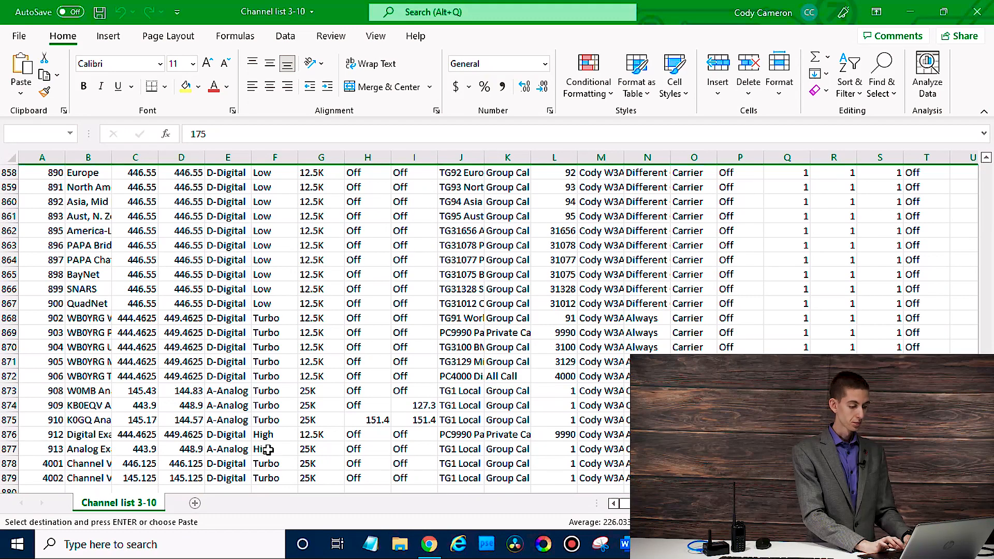
scroll(down, 3)
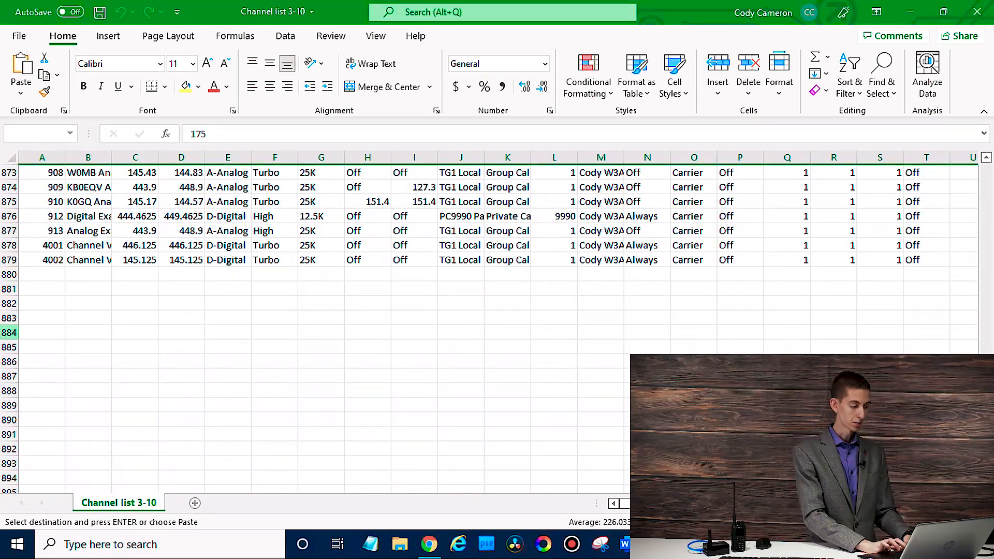
click(42, 288)
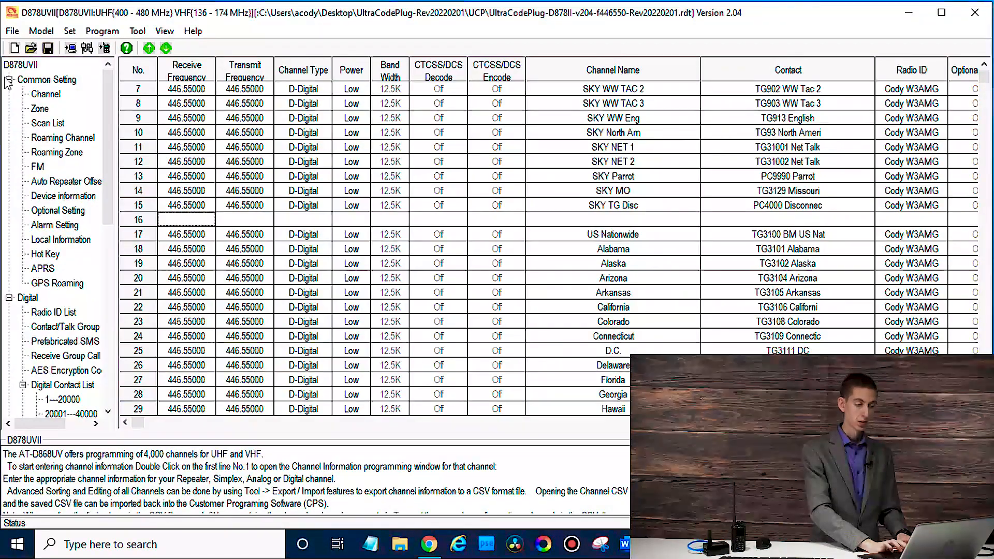
click(136, 30)
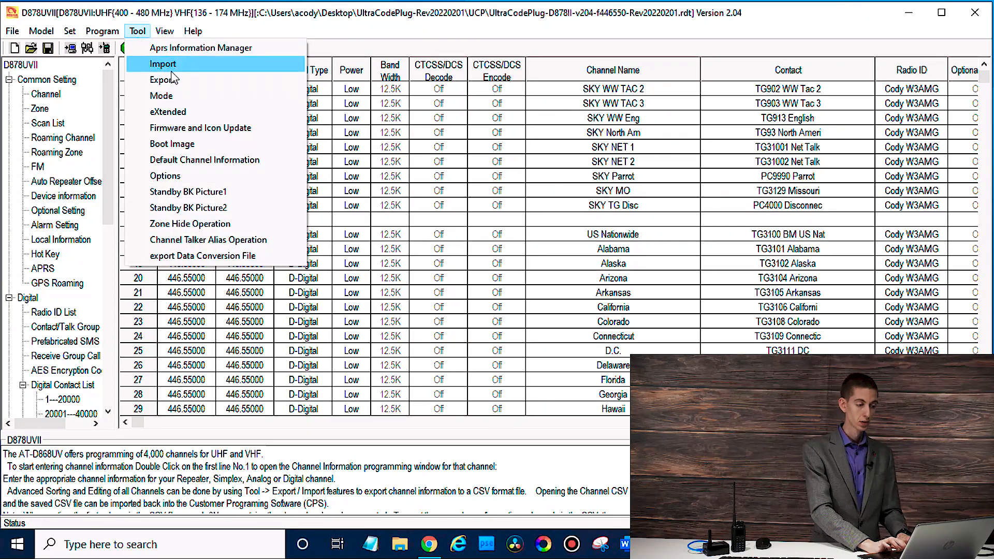
click(162, 63)
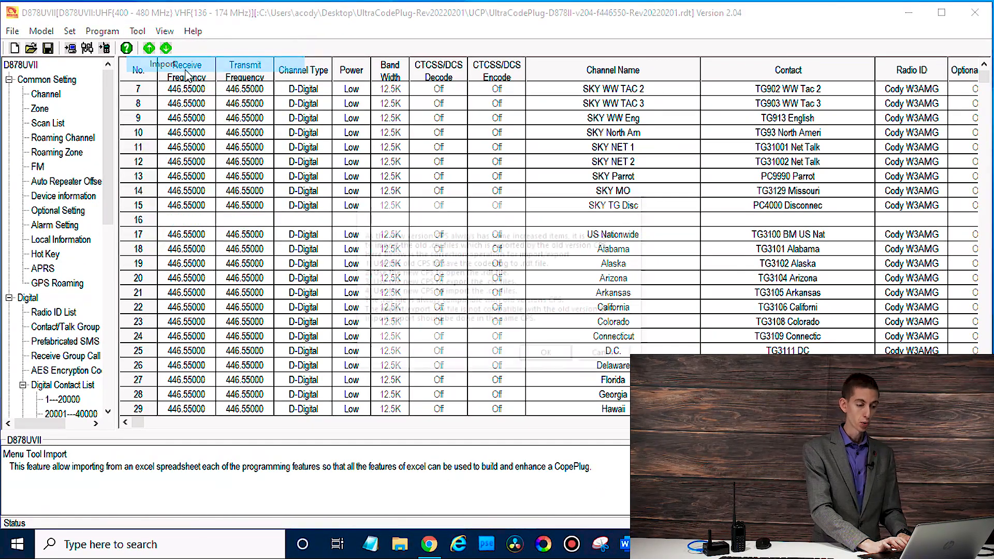
click(105, 47)
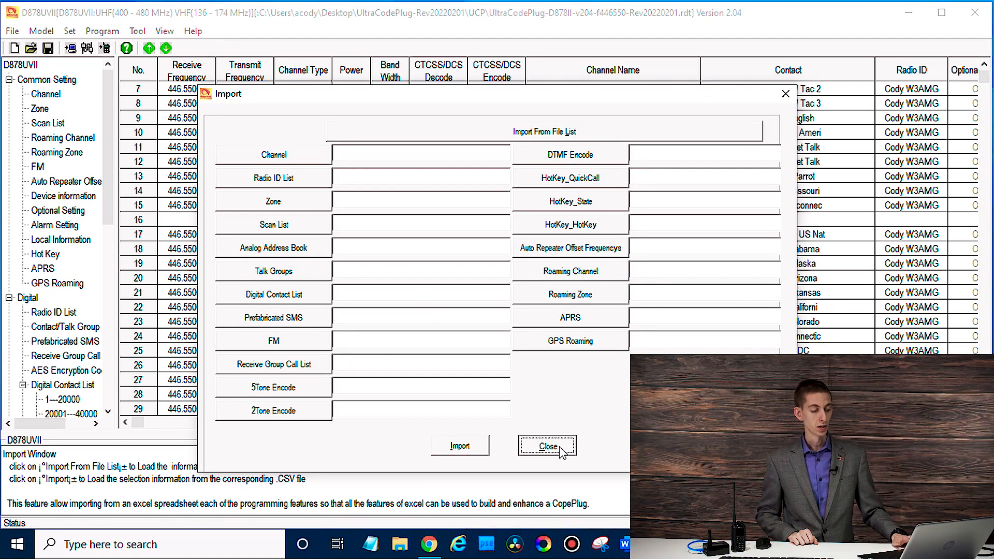
click(547, 446)
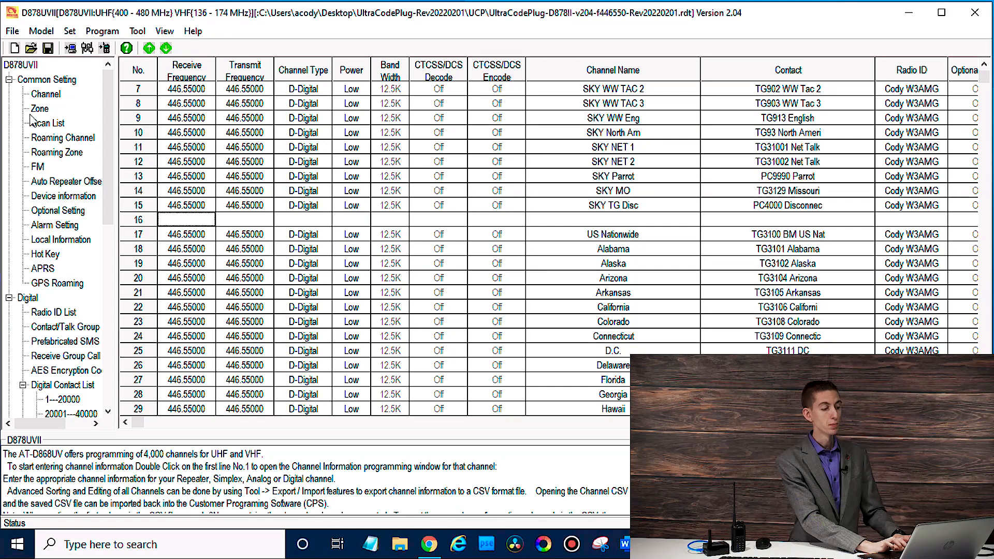